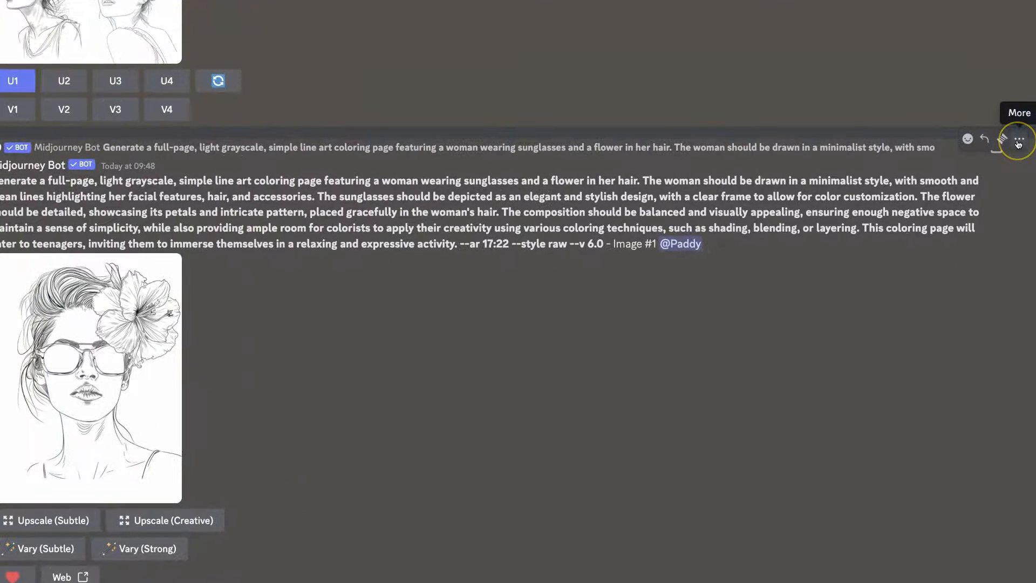
- Delete the bot's single sunglasses coloring-page image message and confirm the deletion
left_click(1018, 138)
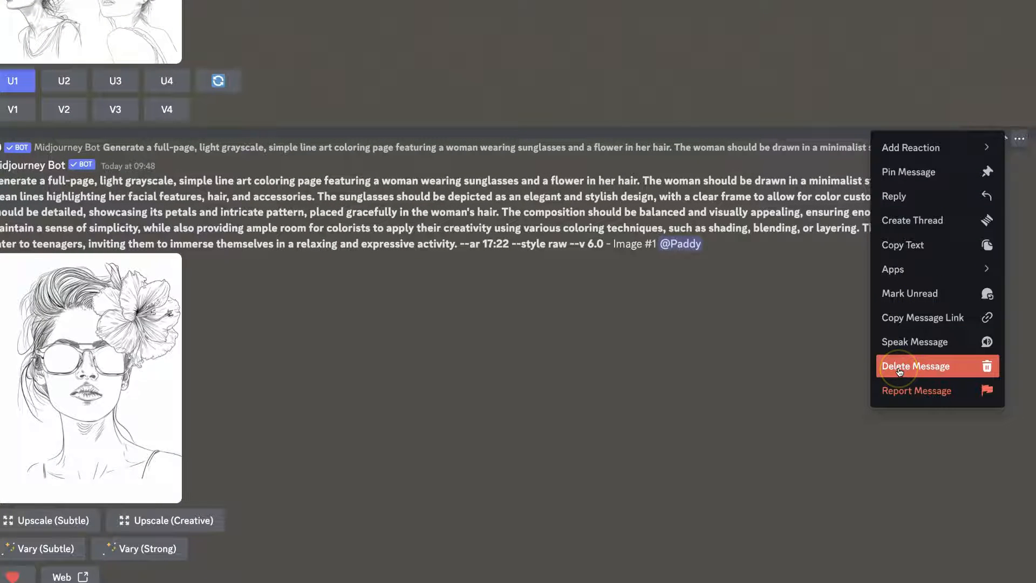
left_click(916, 365)
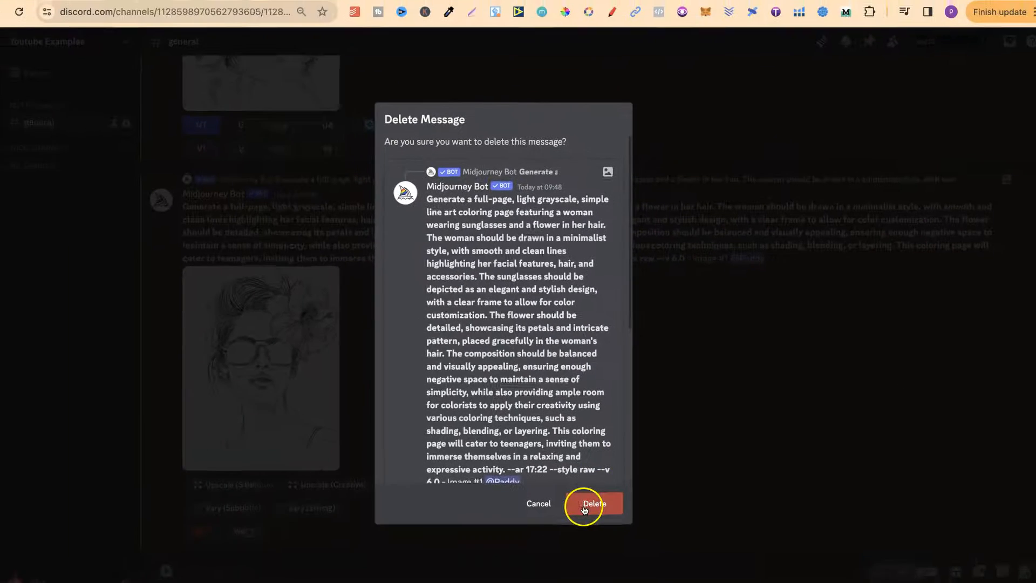
left_click(593, 503)
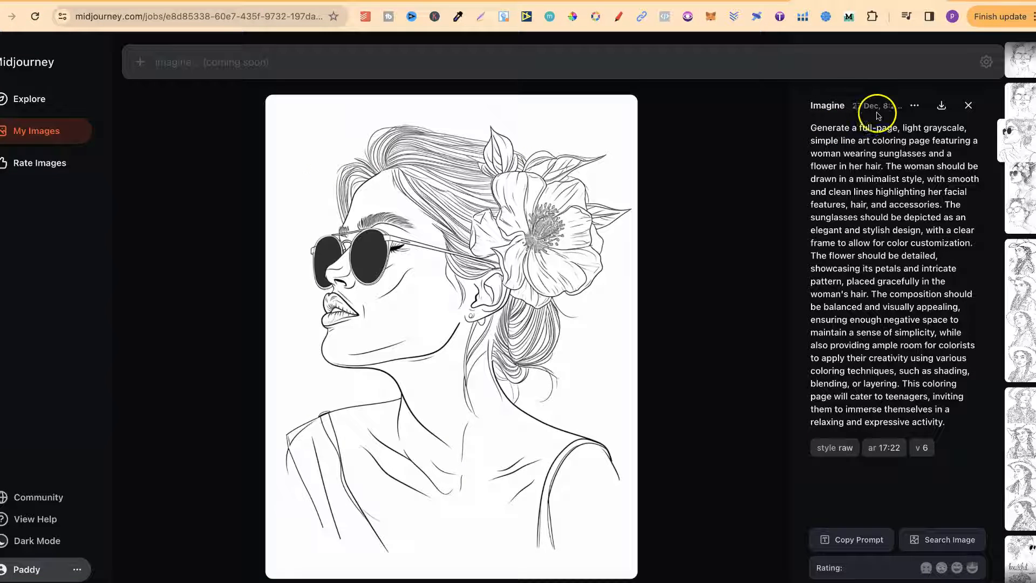
- From the gallery image's details menu, jump to its Discord job message
left_click(915, 105)
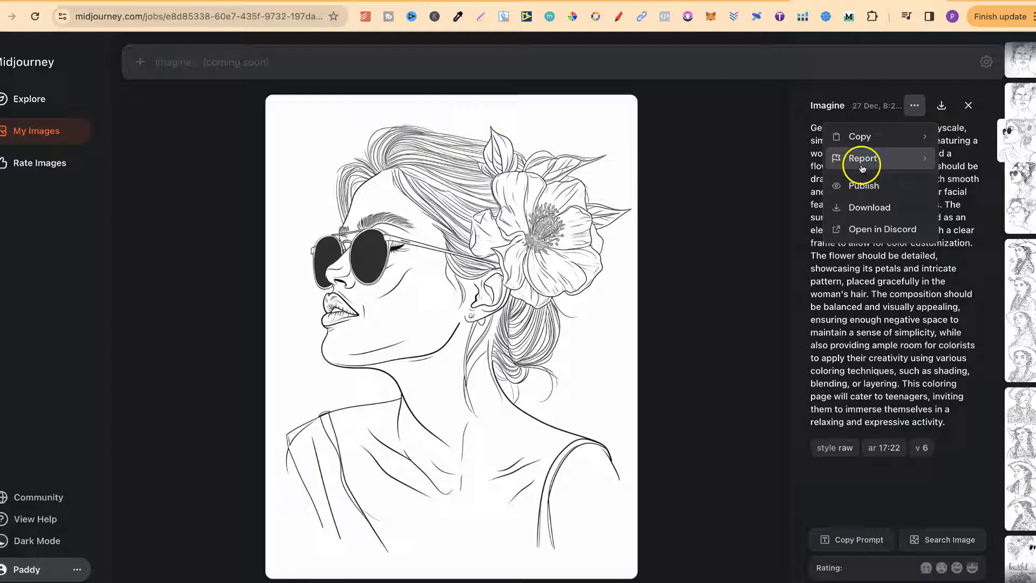
left_click(882, 229)
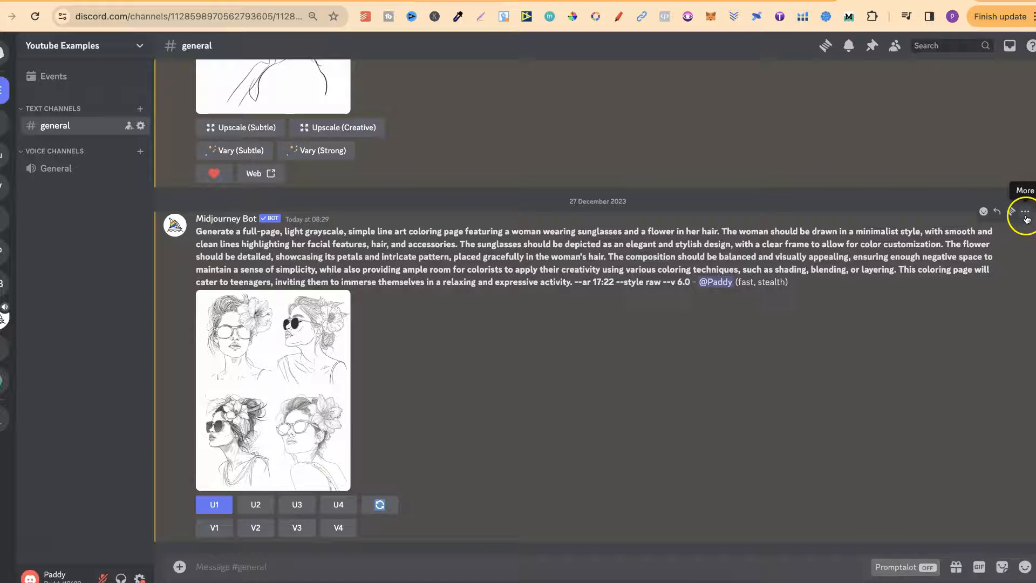
- Reveal the grid message's Midjourney Apps actions: Cancel Job, DM Results, Report Job
left_click(1026, 212)
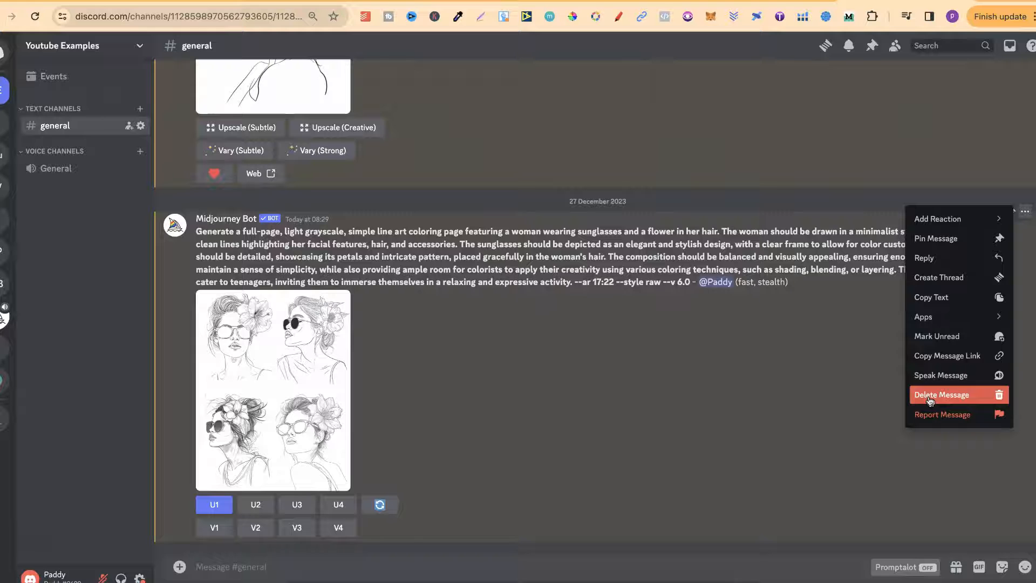
left_click(924, 316)
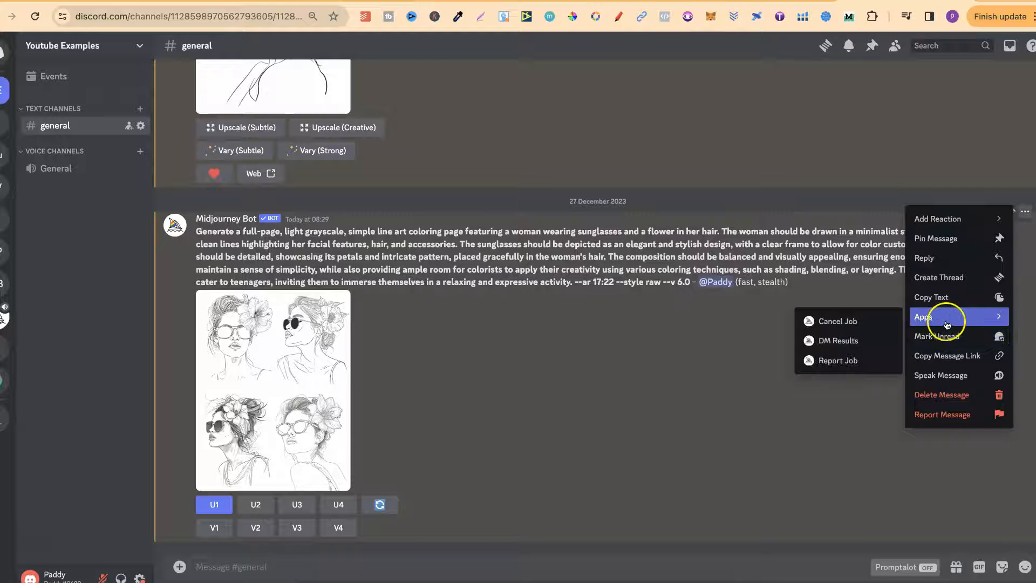